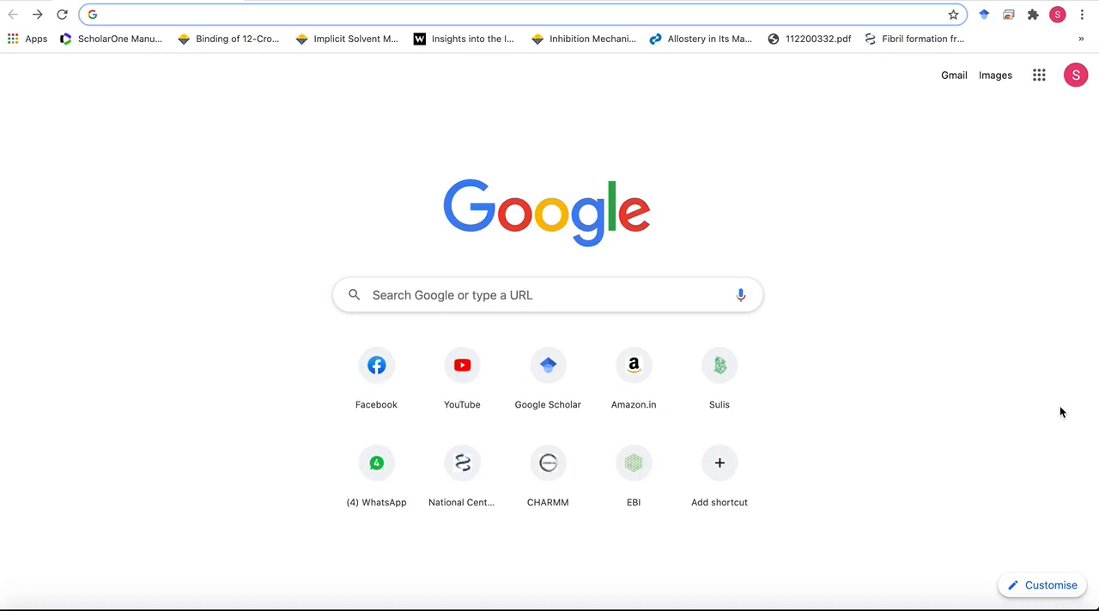
# Step: Google 'rcsb pdb' and open the RCSB PDB: Homepage result
pyautogui.write('rcsb pdb')
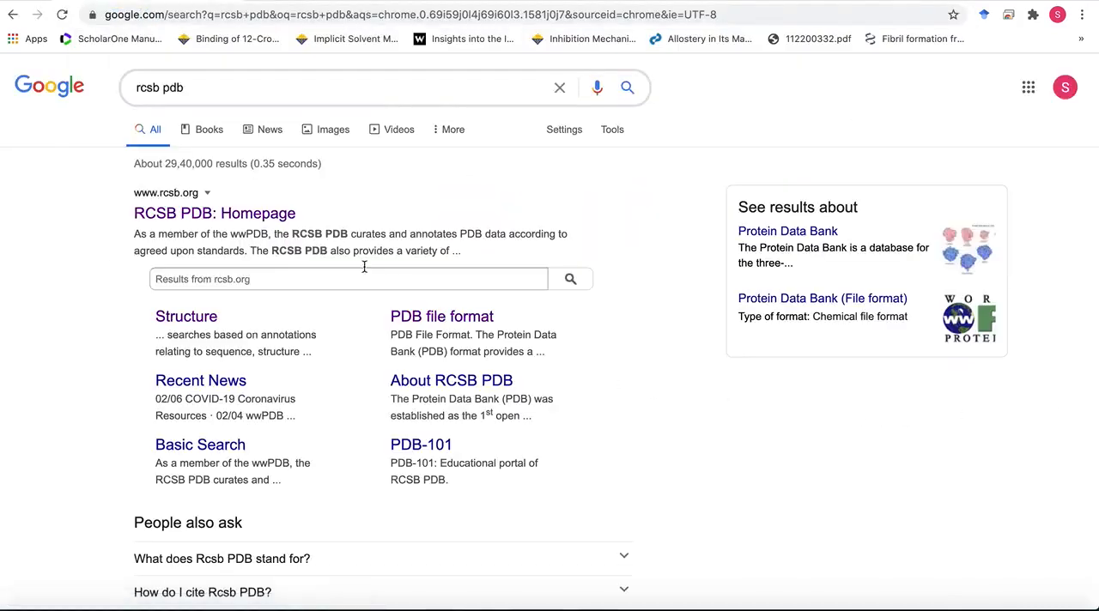
pyautogui.click(213, 213)
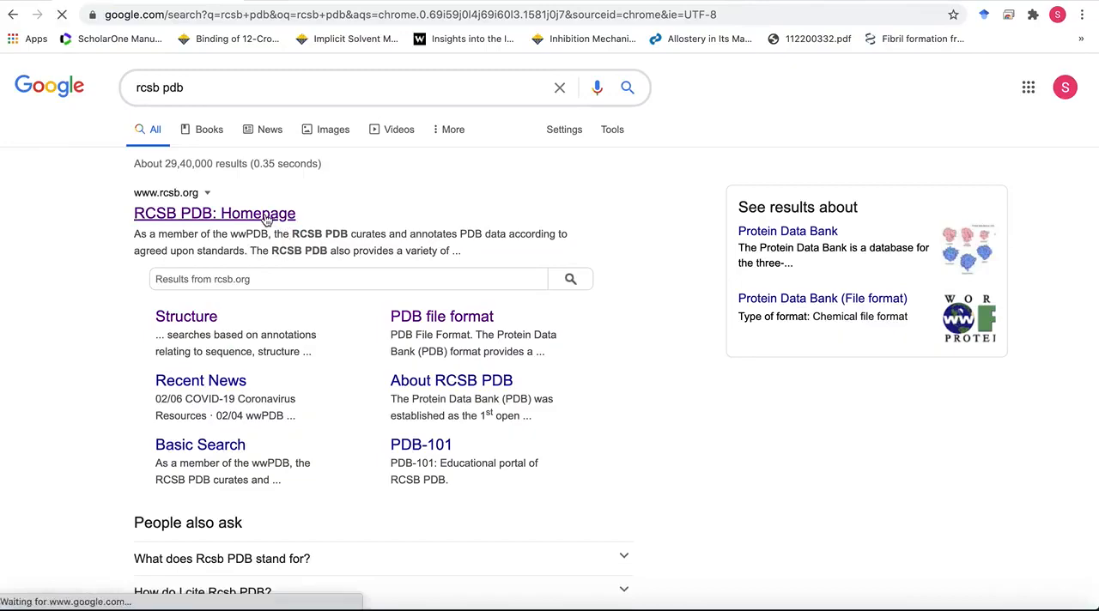
pyautogui.click(214, 213)
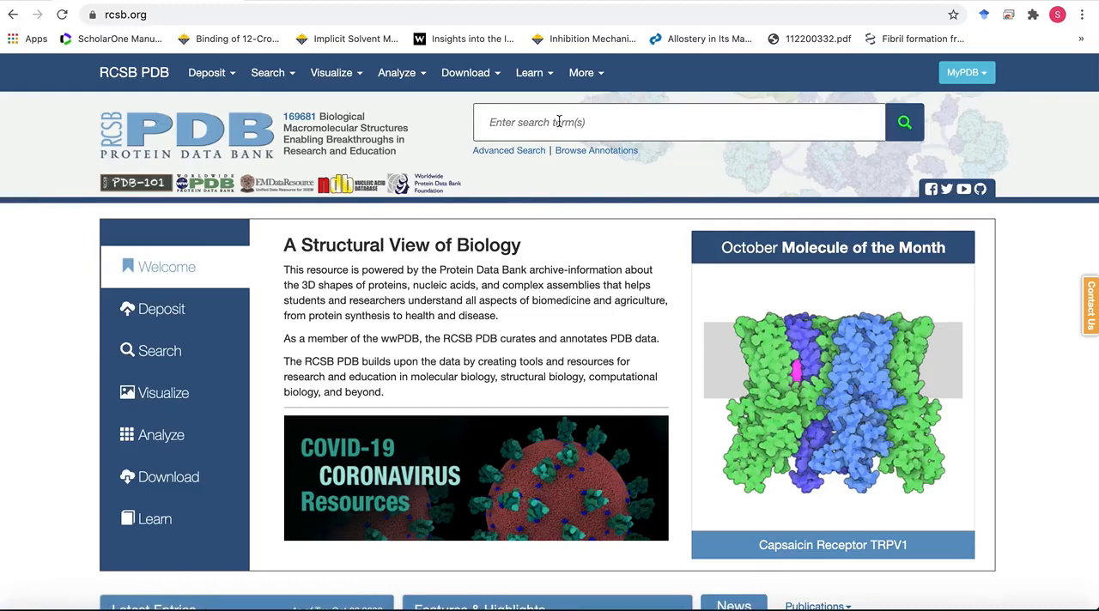
# Step: Enter '1il2' in the RCSB PDB search field
pyautogui.write('1il2')
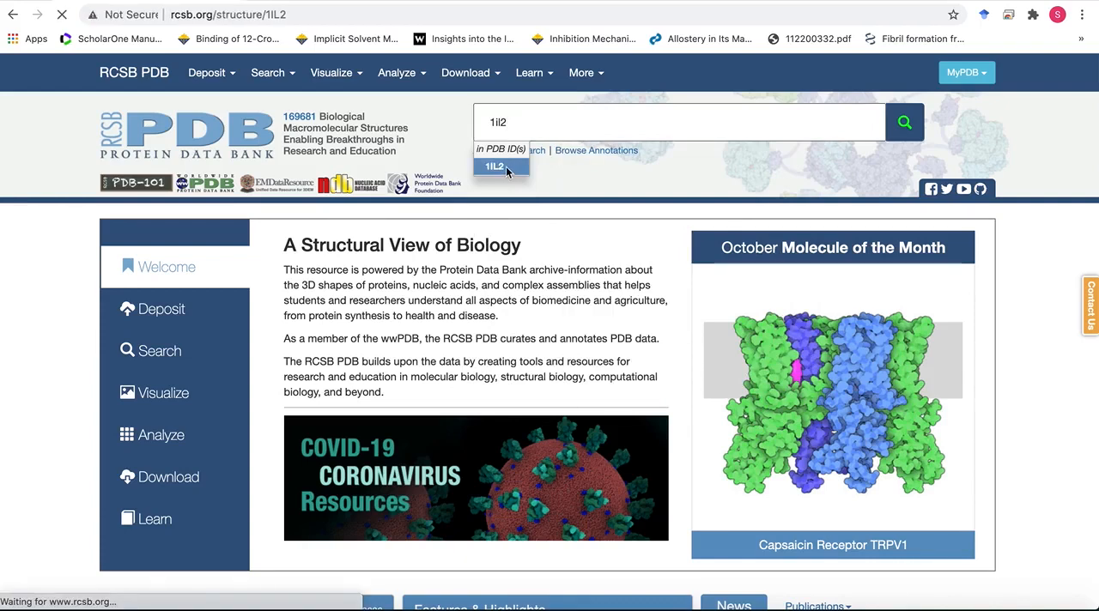
# Step: Open the 1IL2 Structure Summary and scroll through validation, literature and macromolecule sections
pyautogui.click(494, 166)
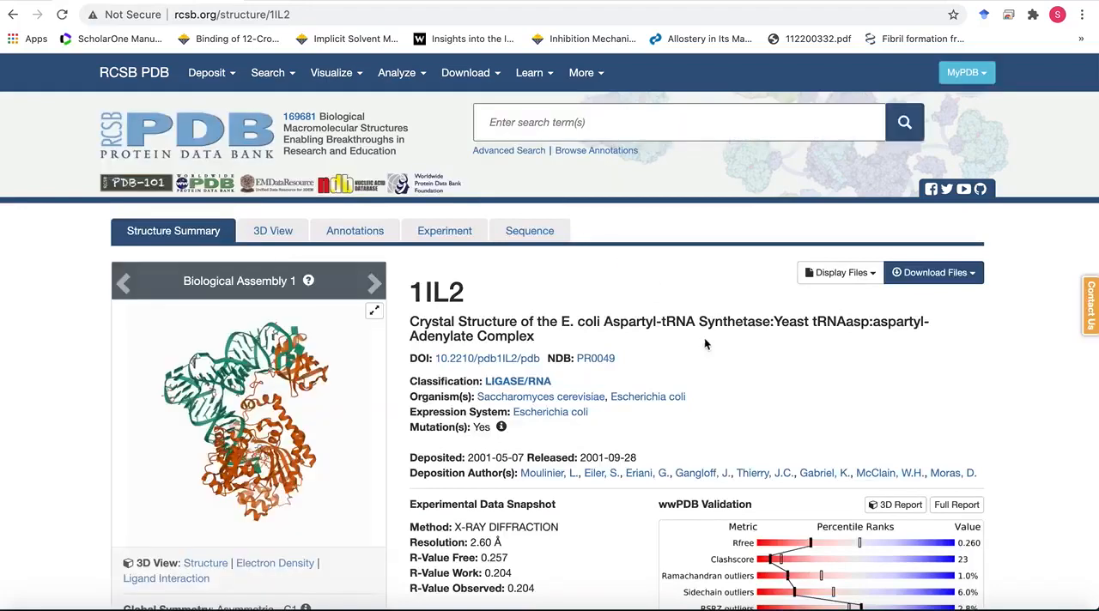
pyautogui.moveTo(747, 394)
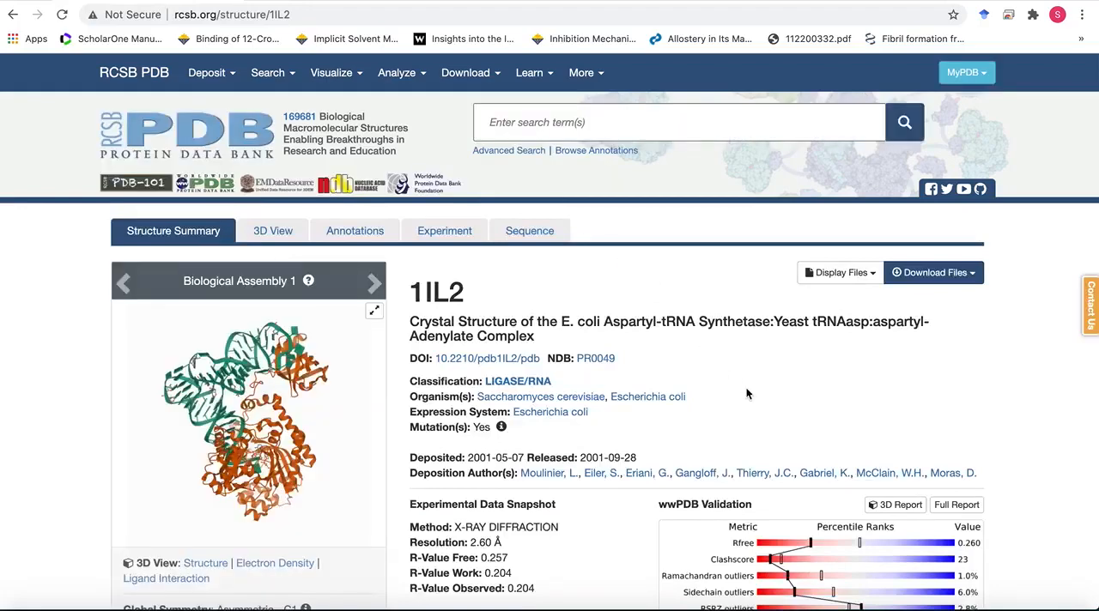
pyautogui.scroll(-3)
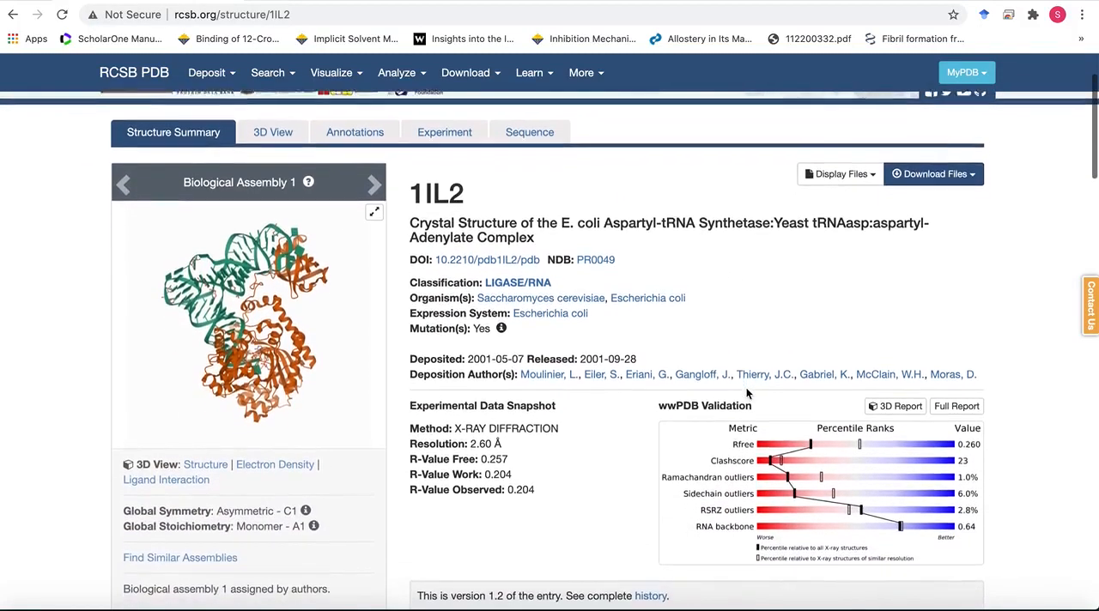
pyautogui.scroll(-3)
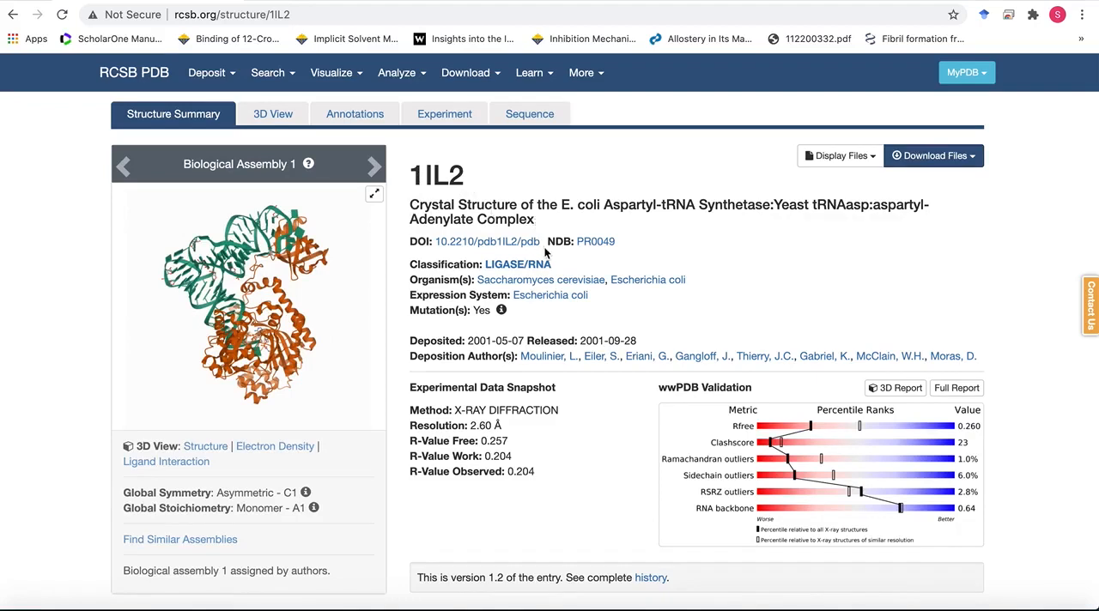
pyautogui.scroll(-3)
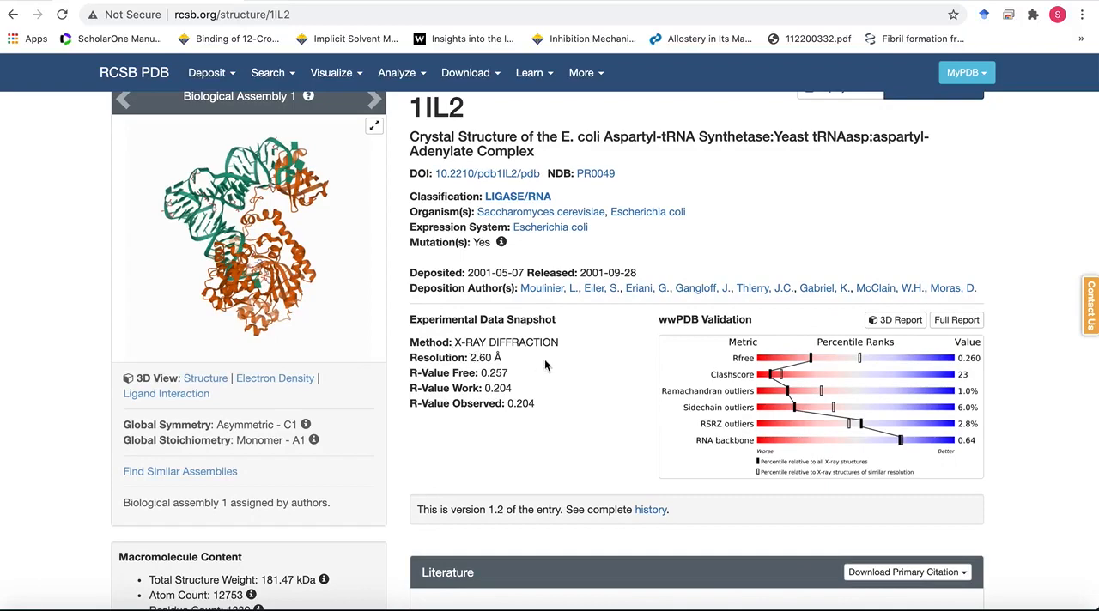
pyautogui.scroll(-3)
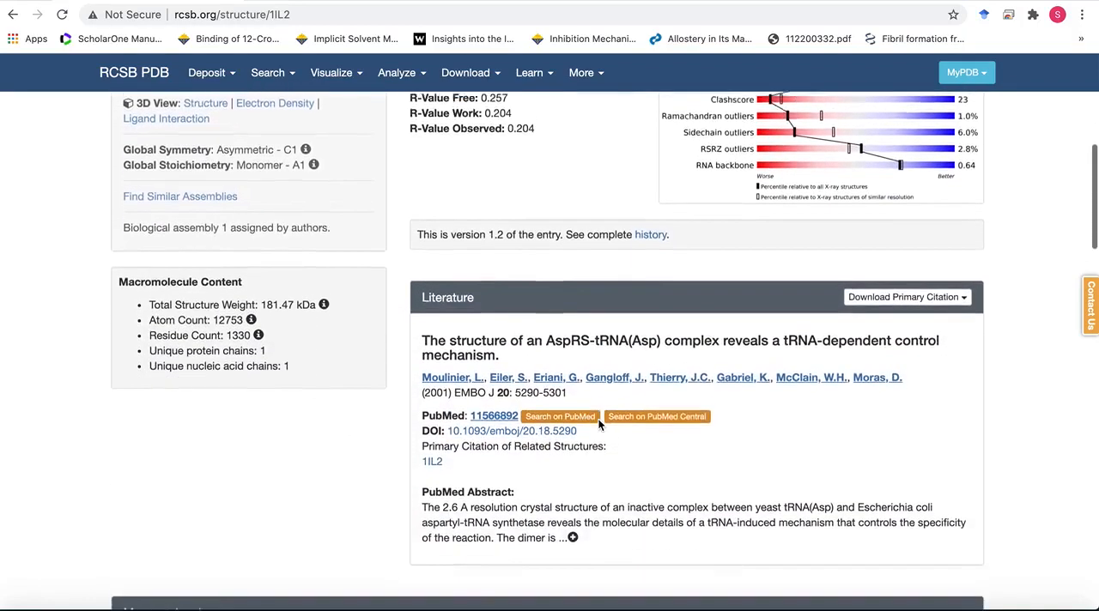
pyautogui.scroll(-3)
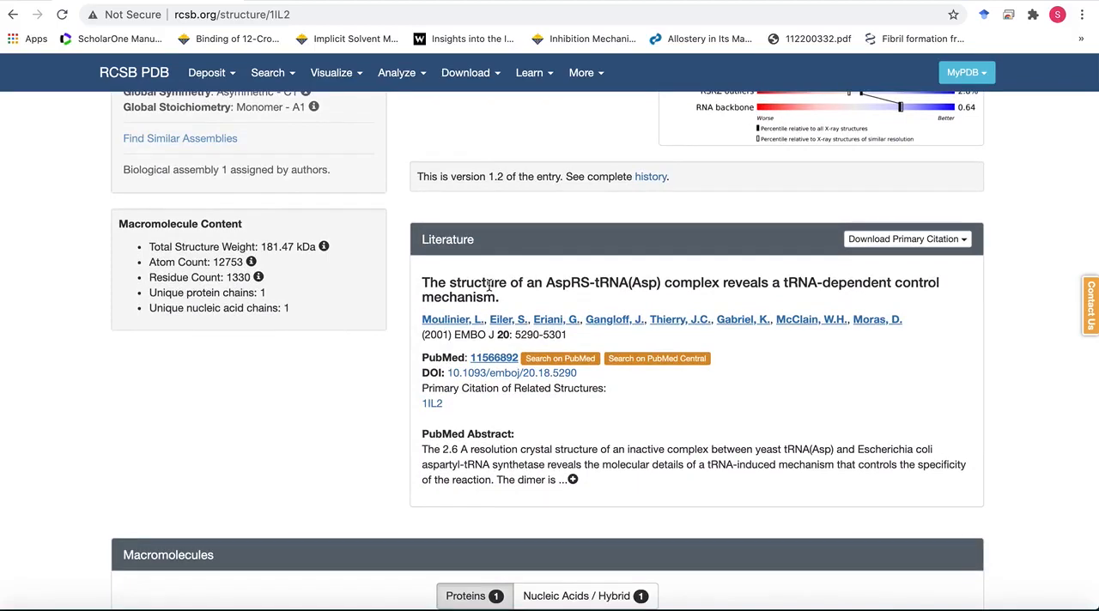
pyautogui.scroll(3)
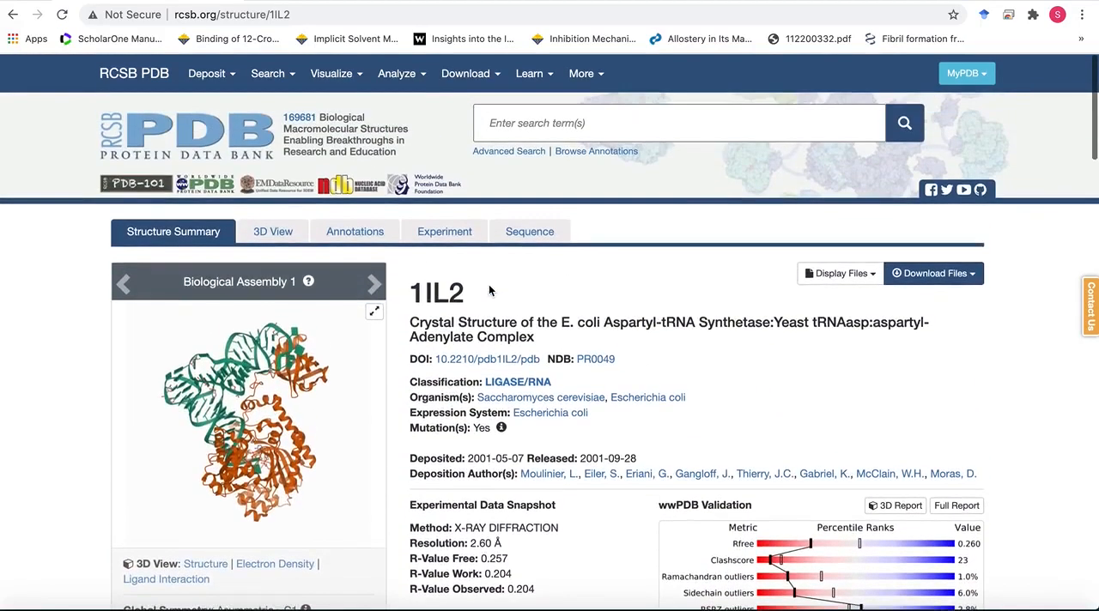
pyautogui.moveTo(272, 230)
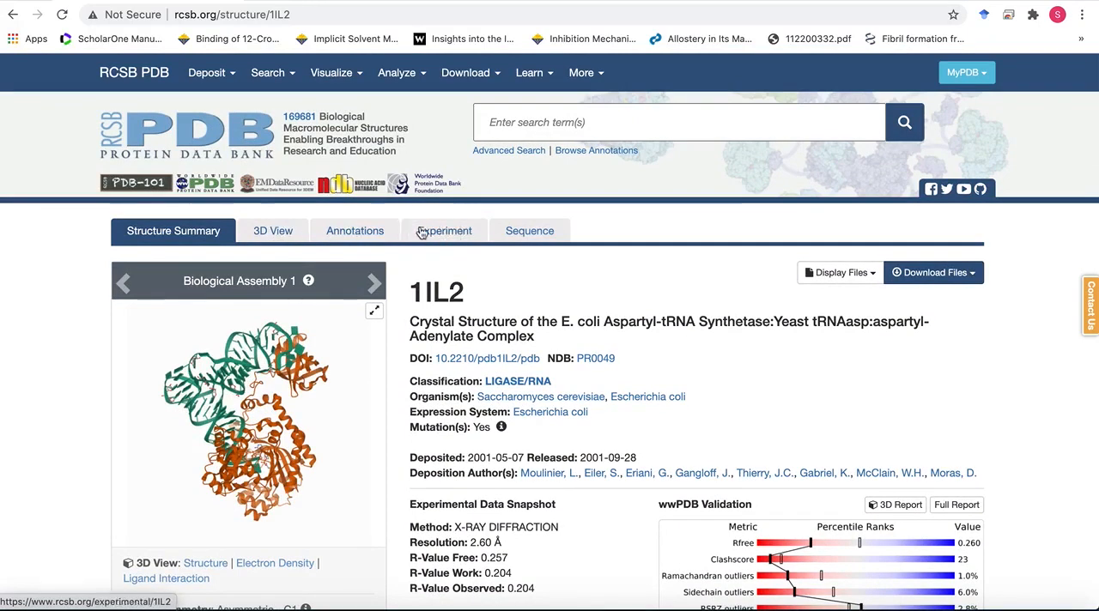
pyautogui.moveTo(445, 236)
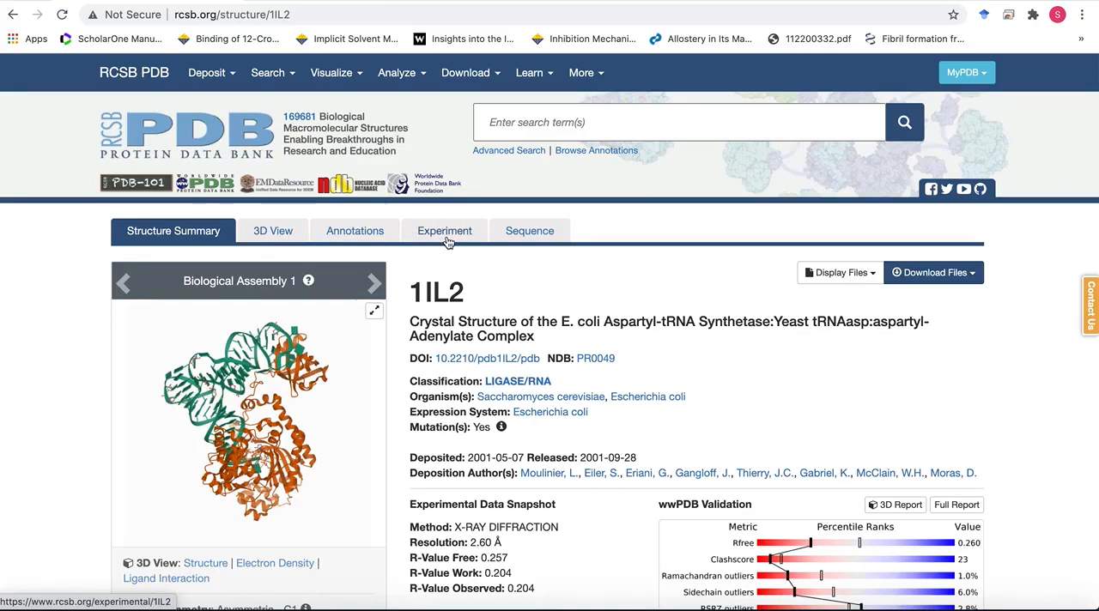
pyautogui.moveTo(530, 230)
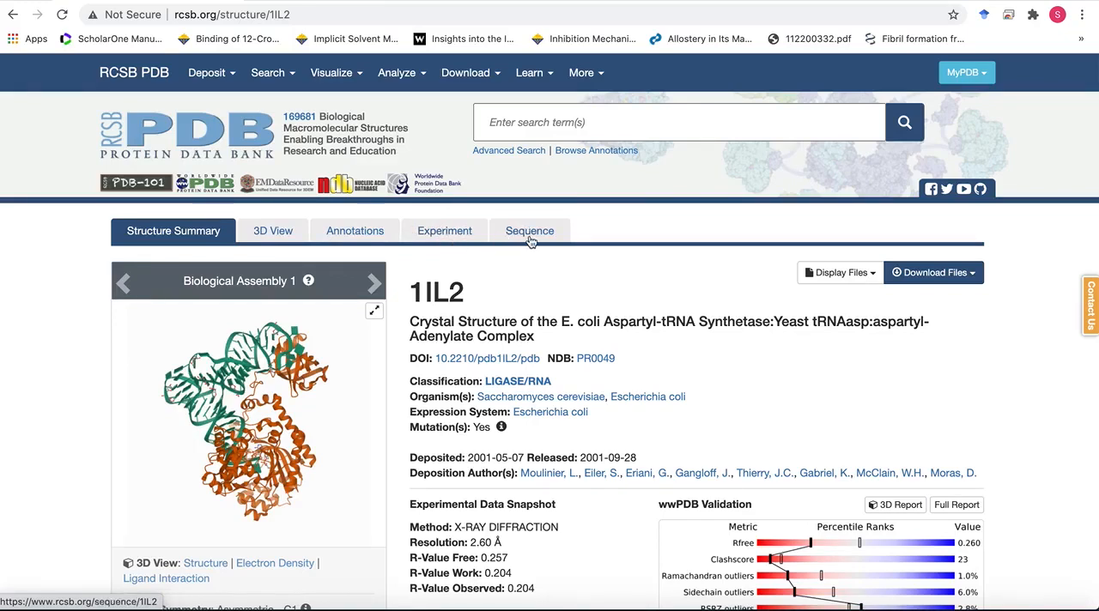
pyautogui.moveTo(564, 293)
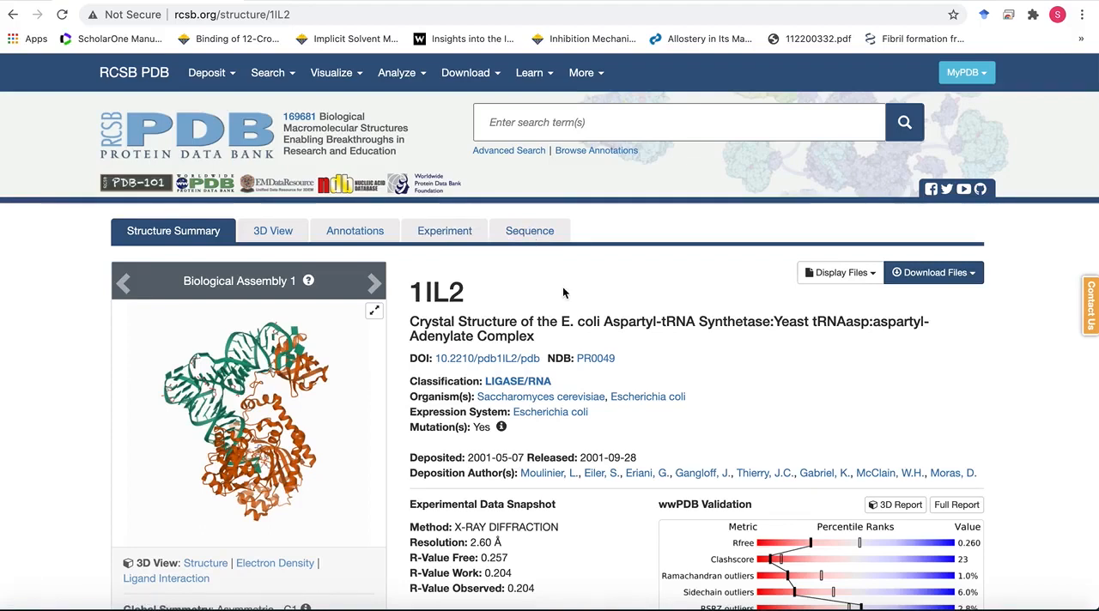
pyautogui.moveTo(984, 311)
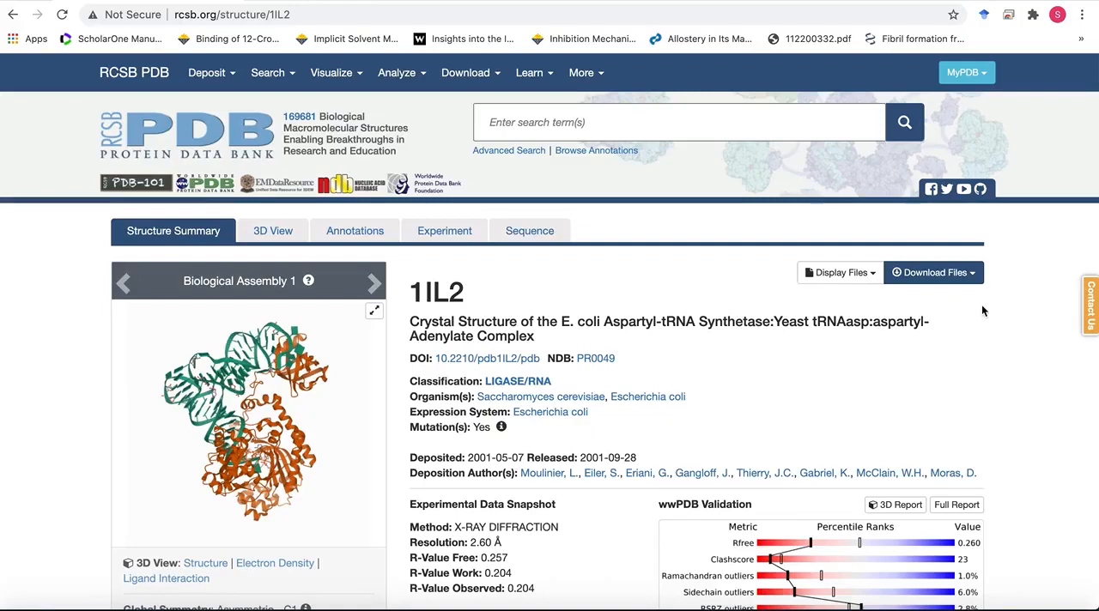
pyautogui.click(933, 272)
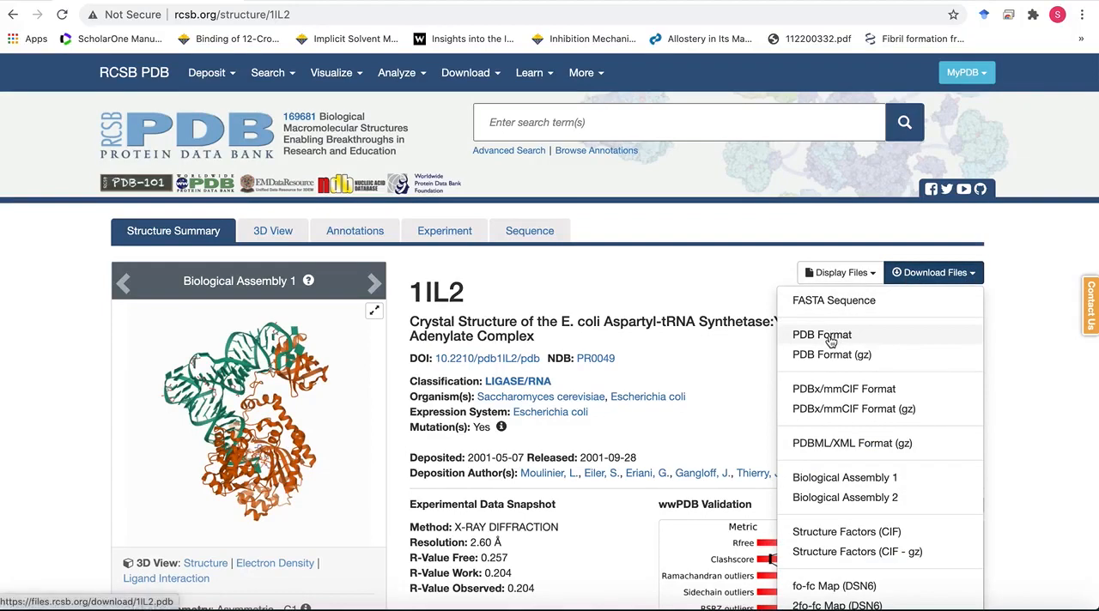
# Step: Choose 'PDB Format' from the Download Files dropdown for 1IL2
pyautogui.click(822, 335)
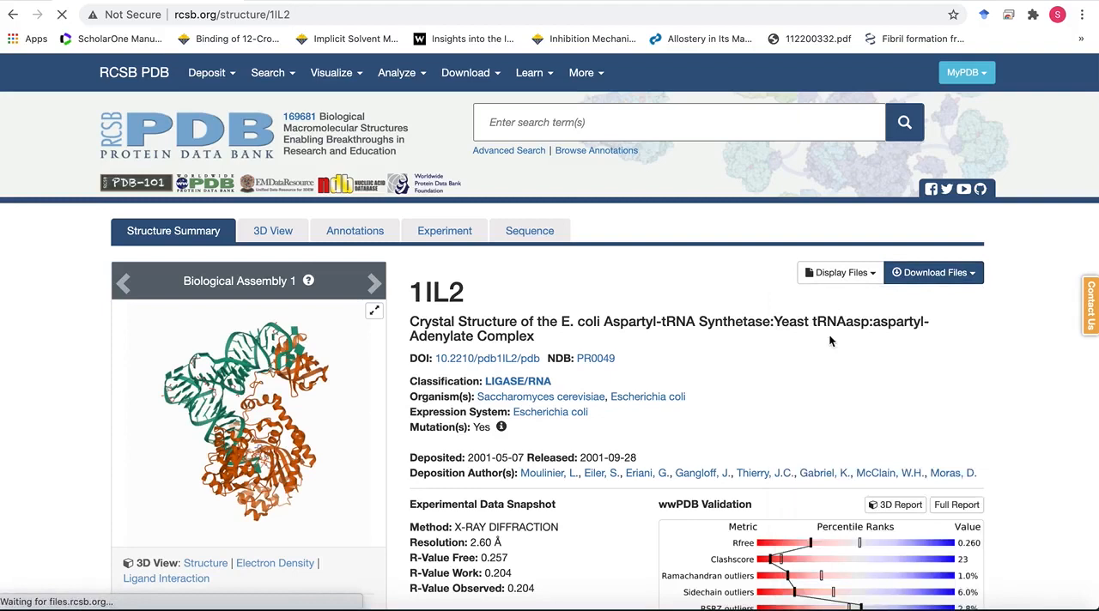
pyautogui.click(933, 272)
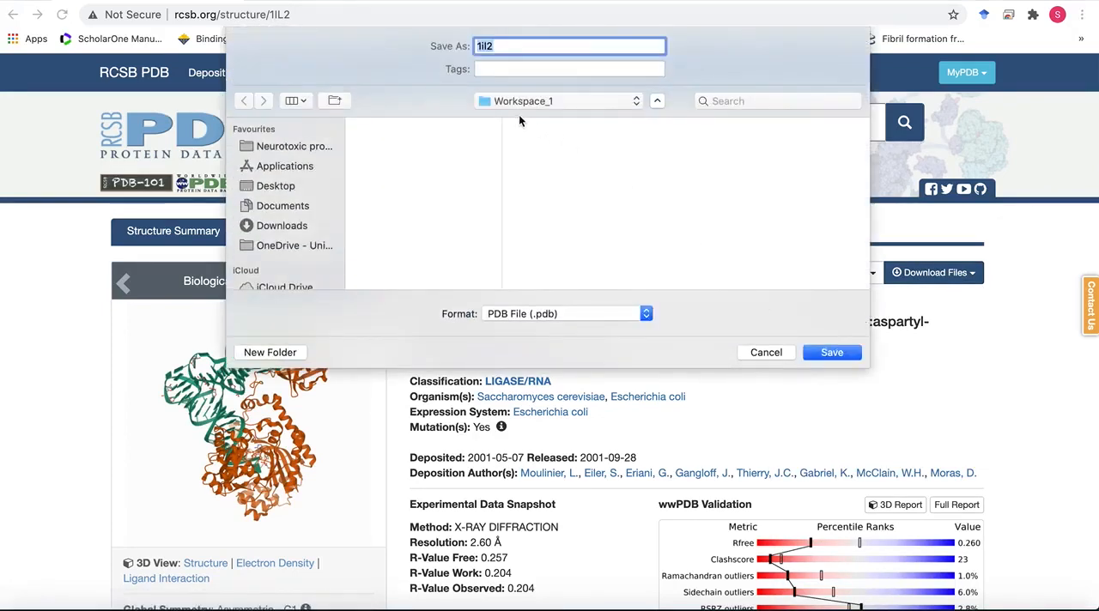
pyautogui.moveTo(553, 116)
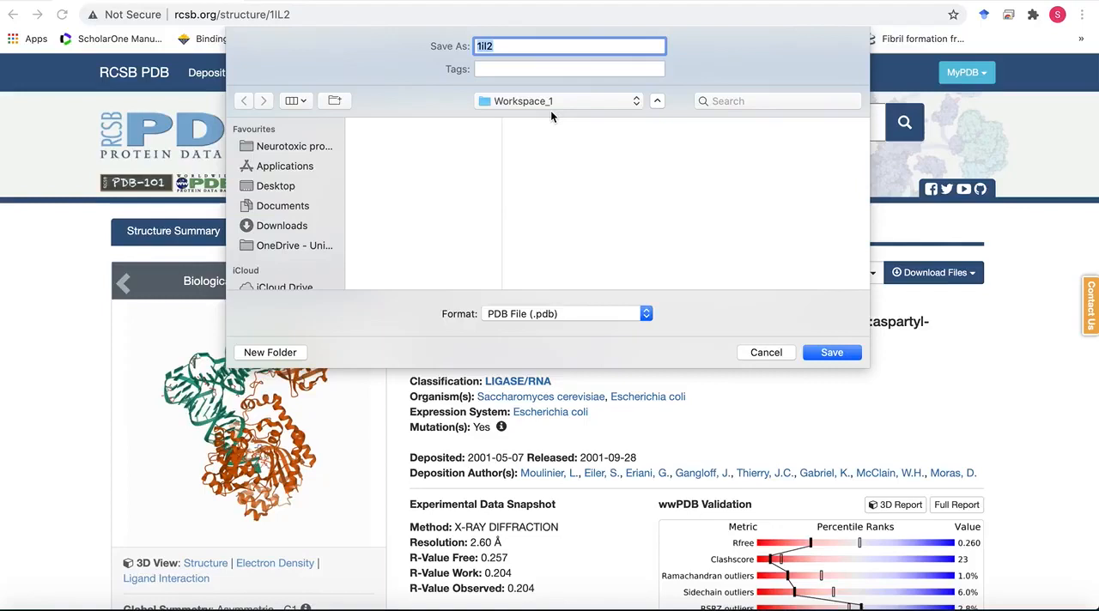
pyautogui.moveTo(641, 212)
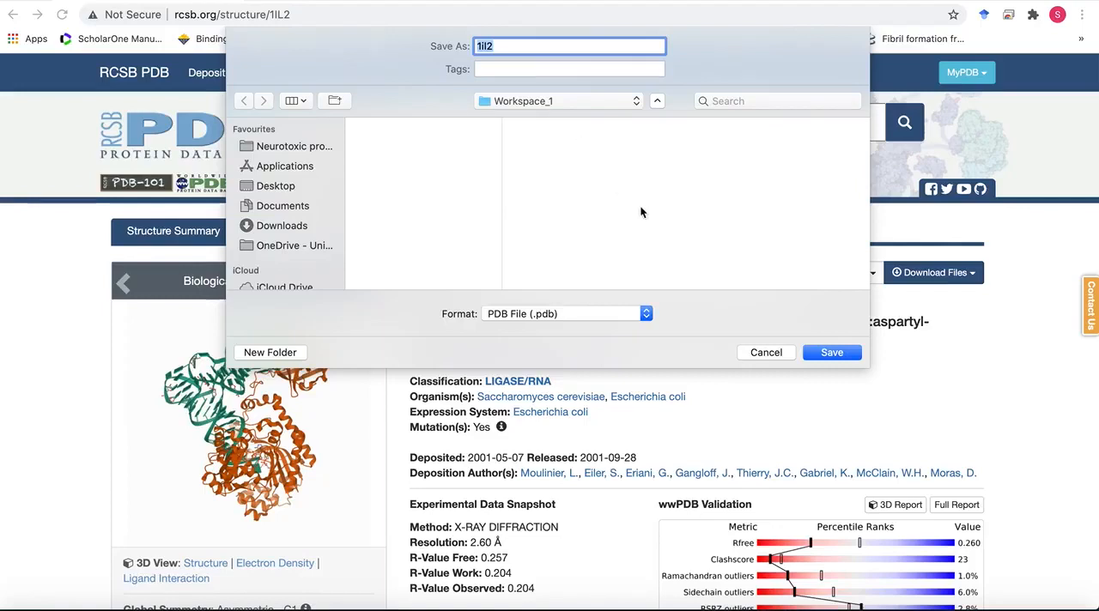
pyautogui.moveTo(601, 335)
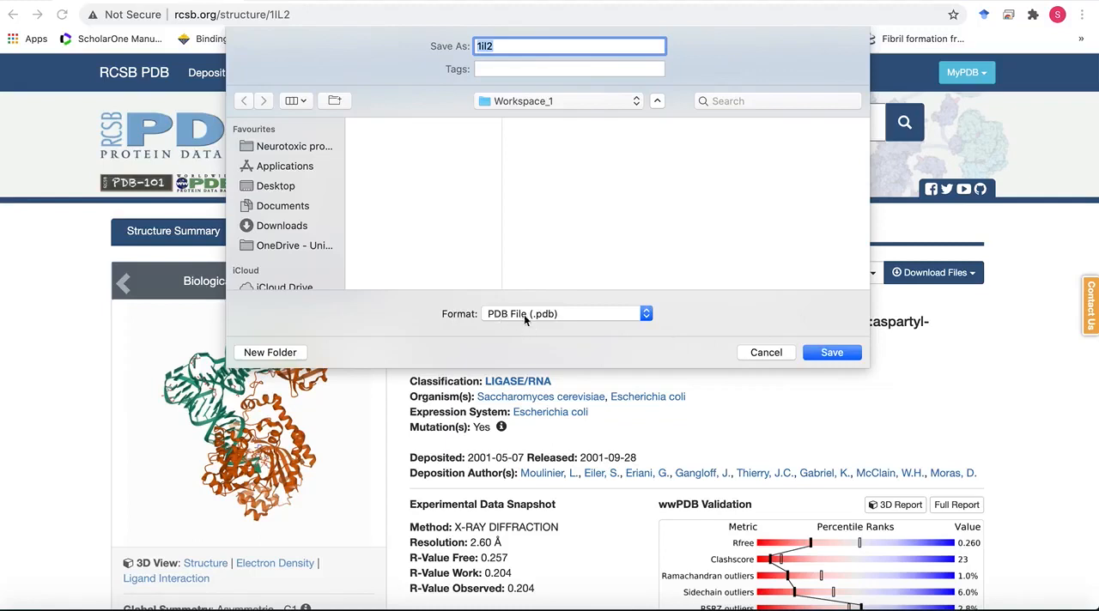
pyautogui.moveTo(756, 352)
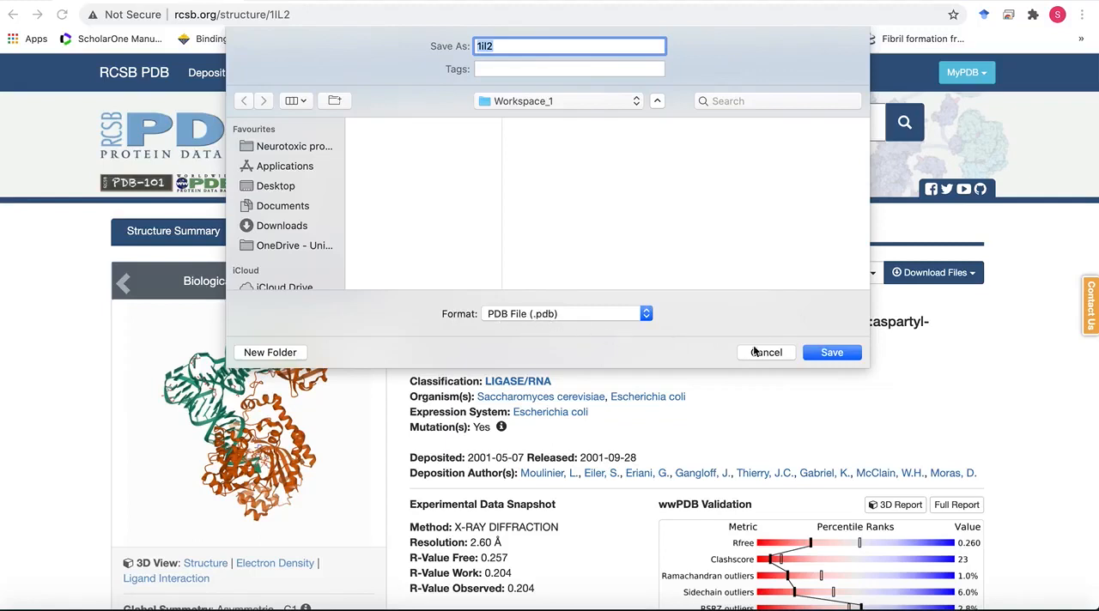
# Step: Save 1il2 as a PDB File (.pdb) in Workspace_1
pyautogui.click(831, 352)
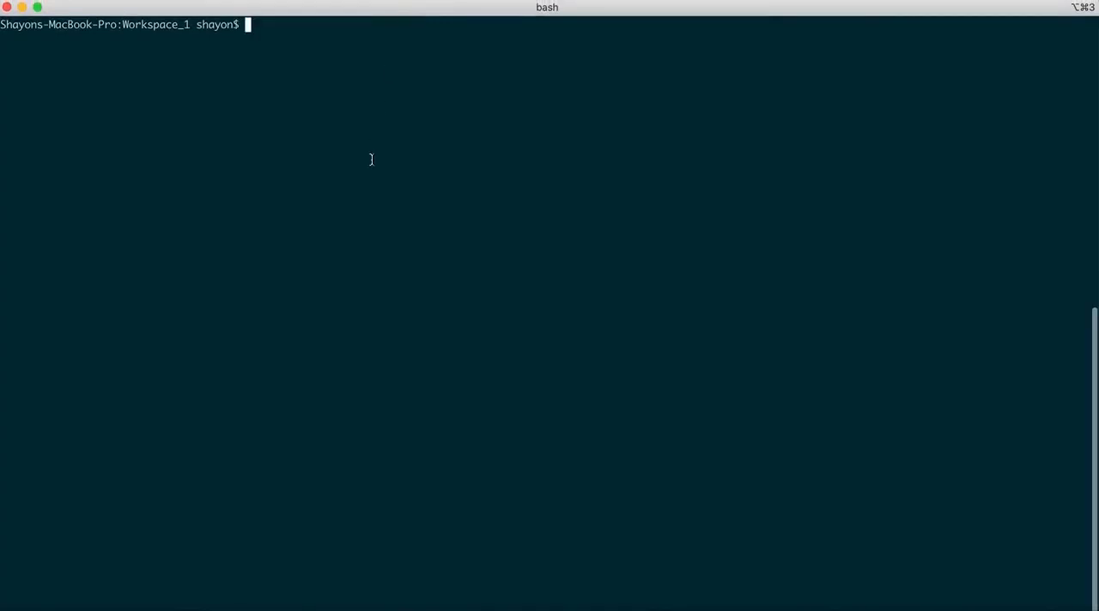
pyautogui.moveTo(860, 373)
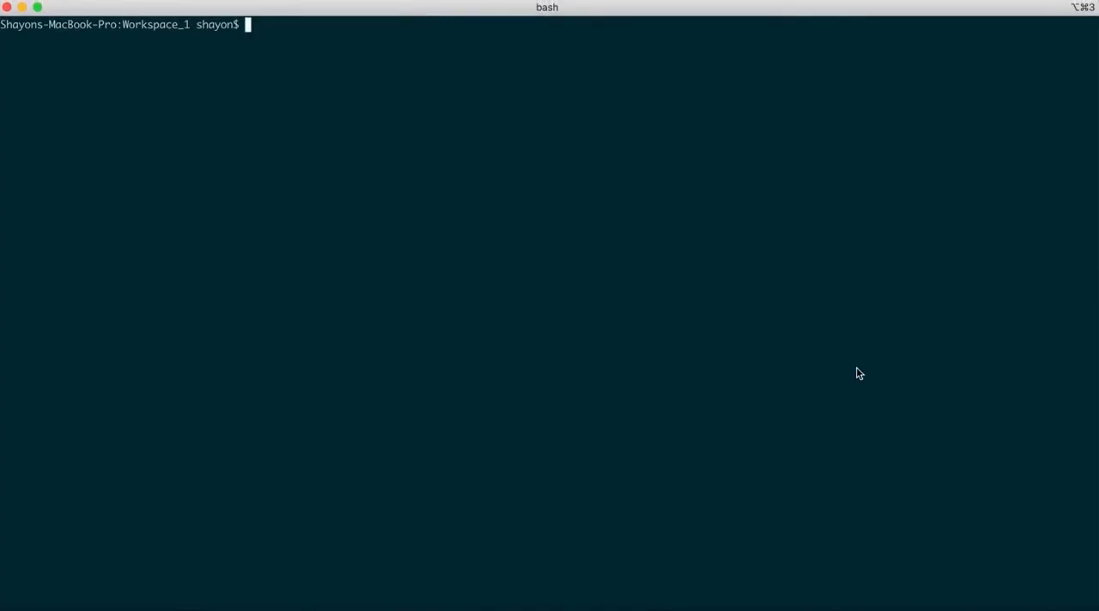
# Step: Run 'gvim 1il2.pdb' at the bash prompt
pyautogui.write('gvim')
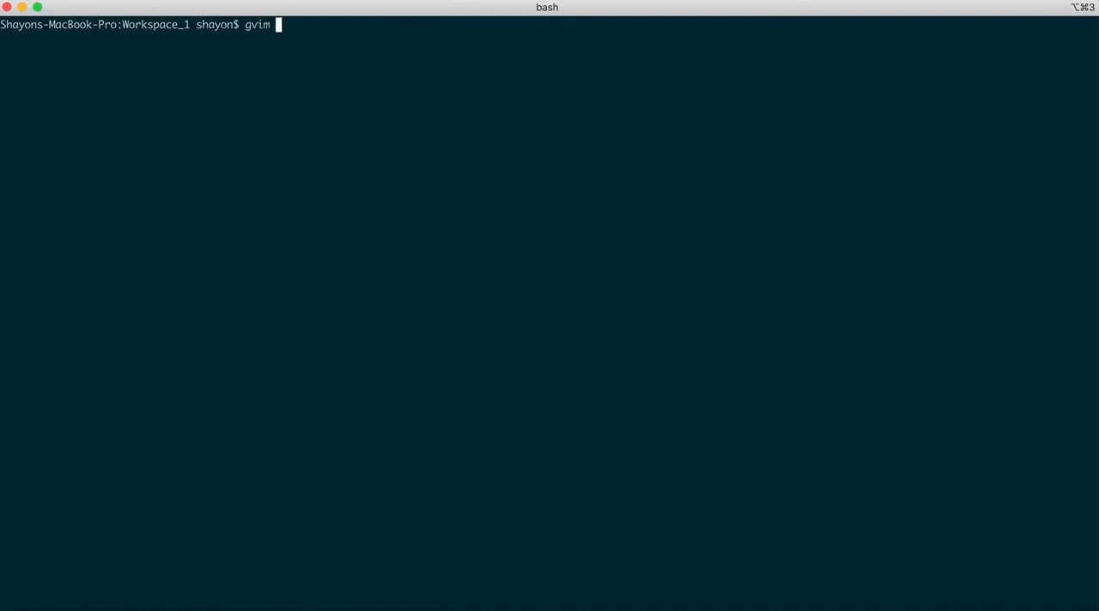
pyautogui.write('1il2.pdb')
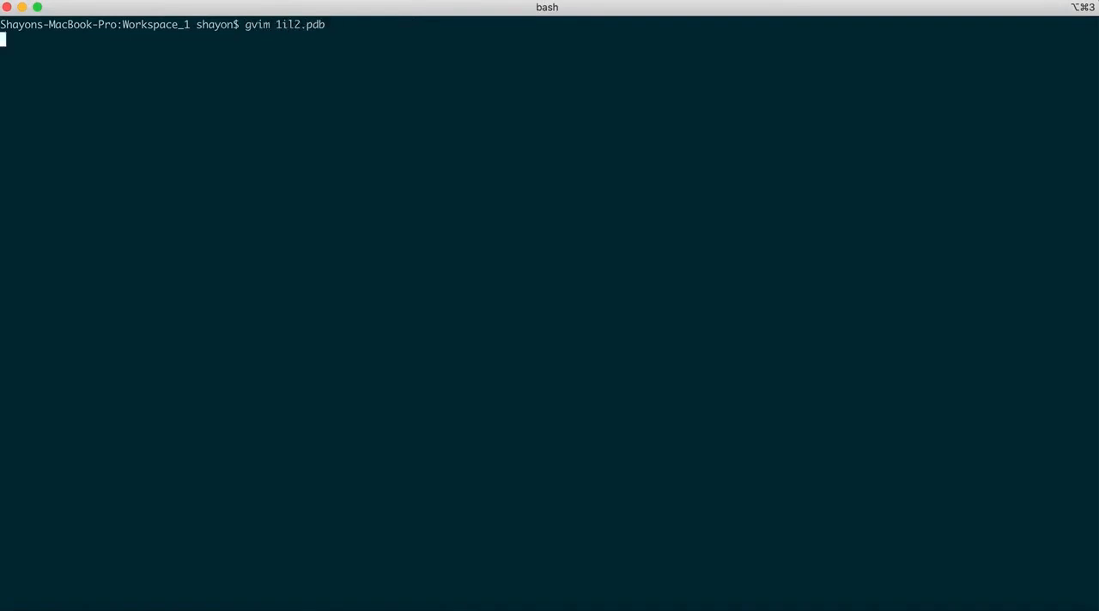
pyautogui.press('Return')
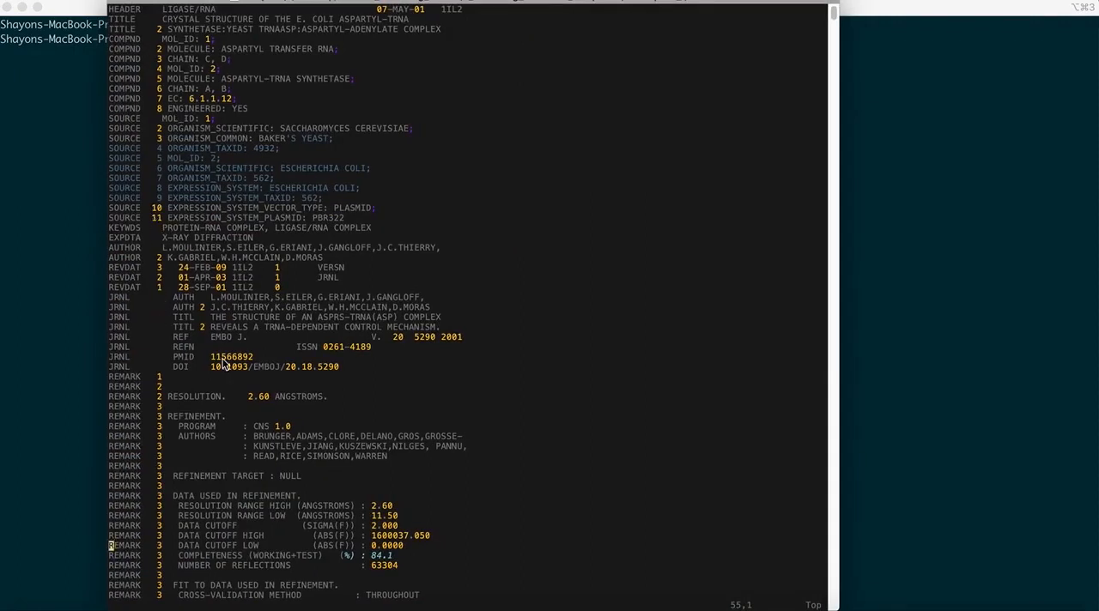
# Step: Scroll past the REMARK lines until CRYST1 and the first ATOM lines appear
pyautogui.scroll(-3)
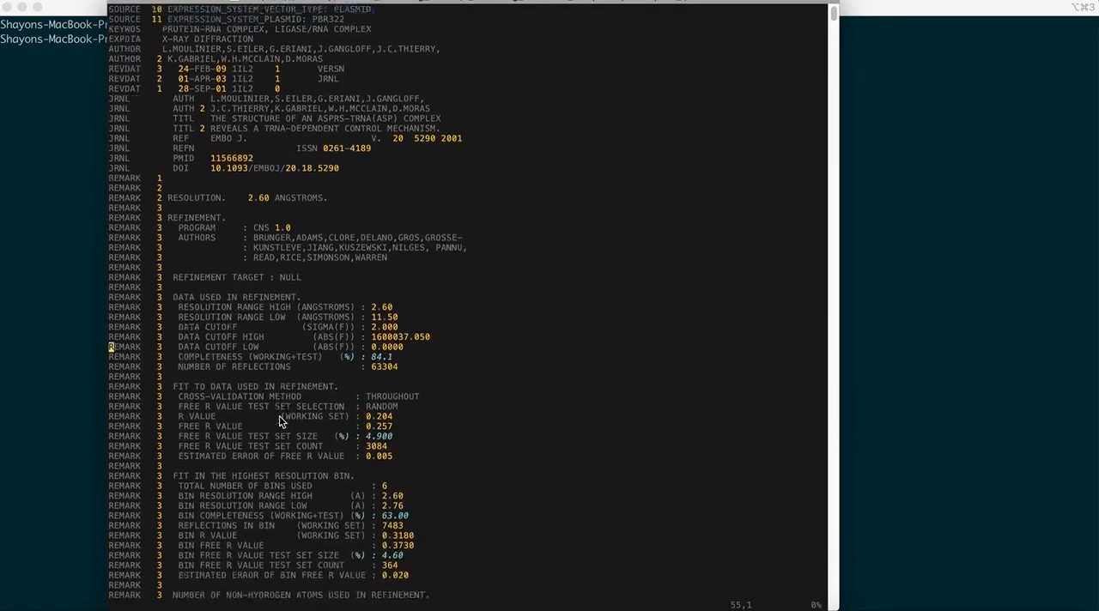
pyautogui.scroll(-3)
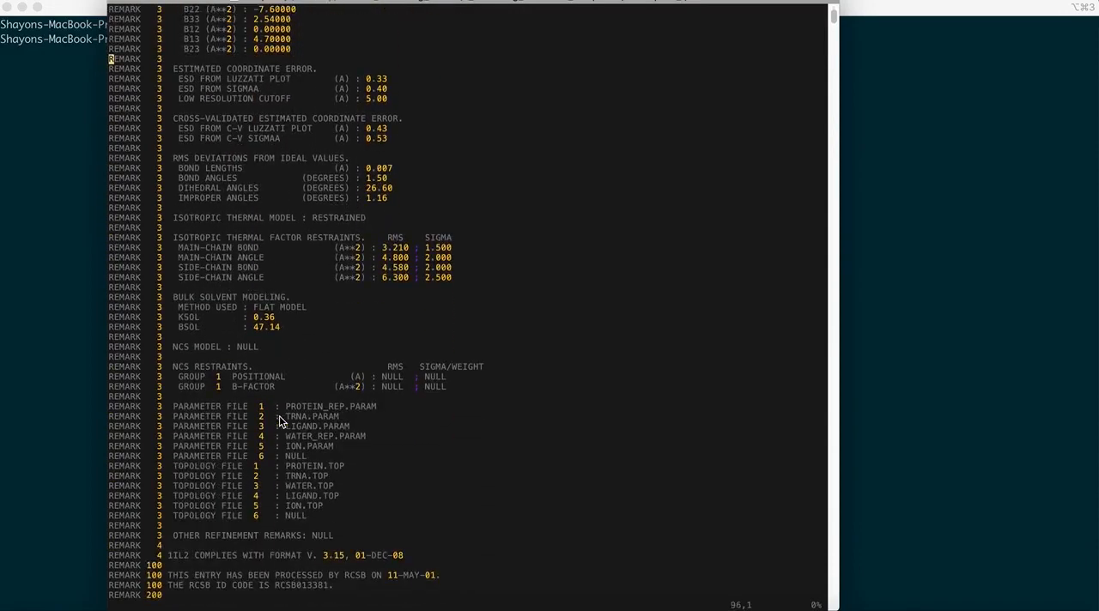
pyautogui.scroll(-3)
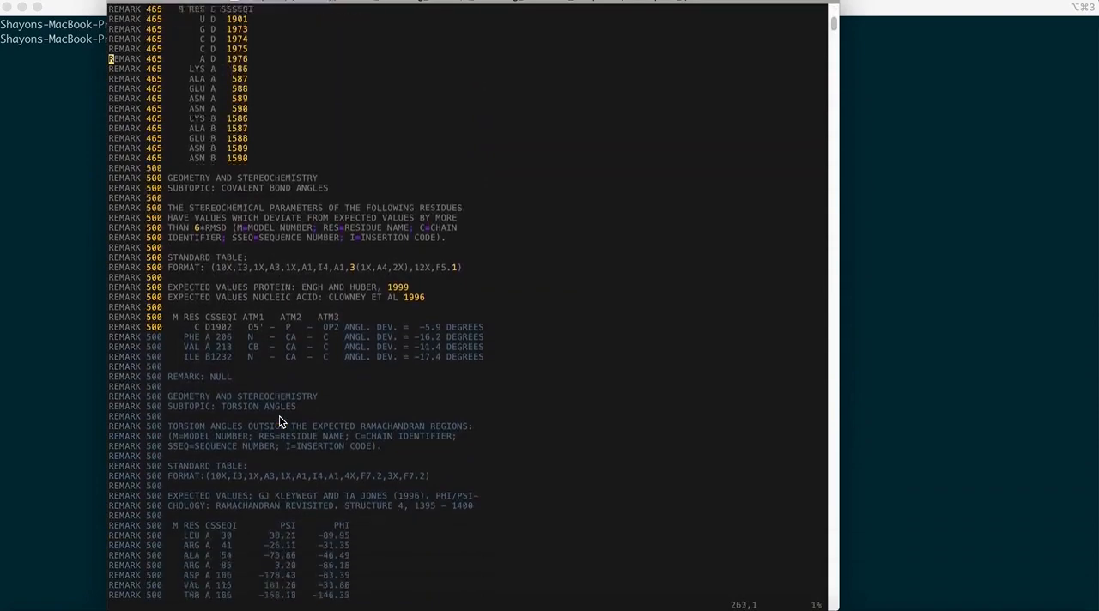
pyautogui.scroll(-3)
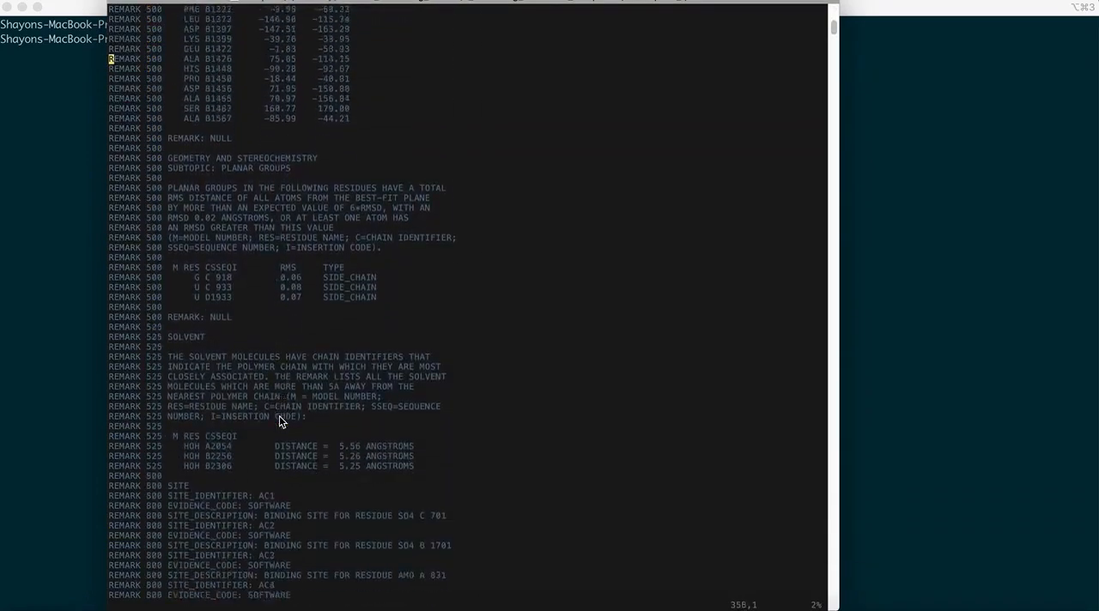
pyautogui.scroll(-3)
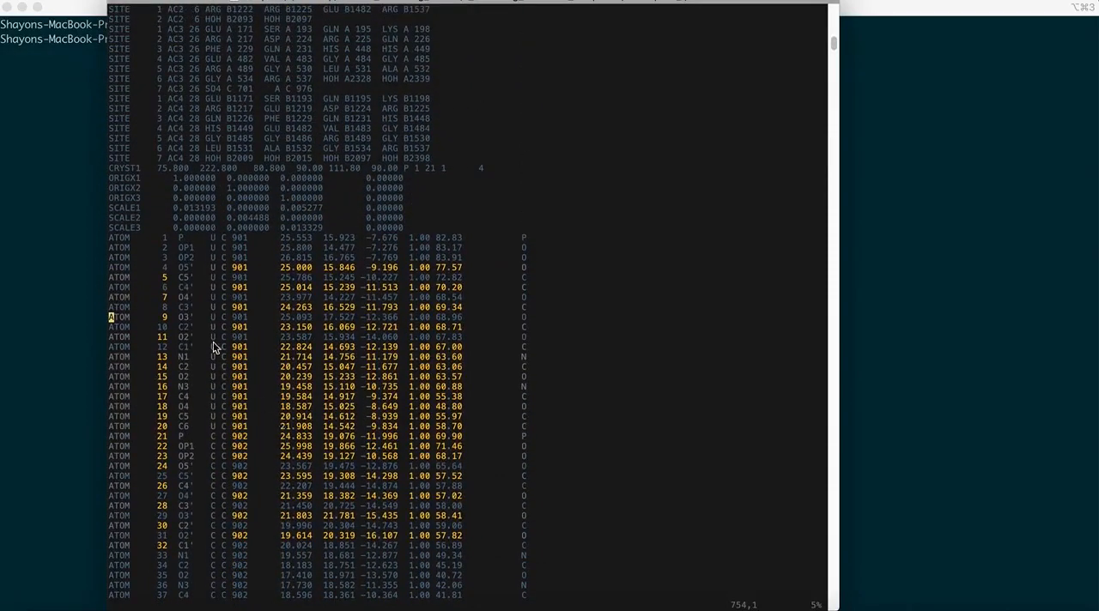
# Step: Highlight the first ATOM records, then scroll down to the HETATM records
pyautogui.press('v')
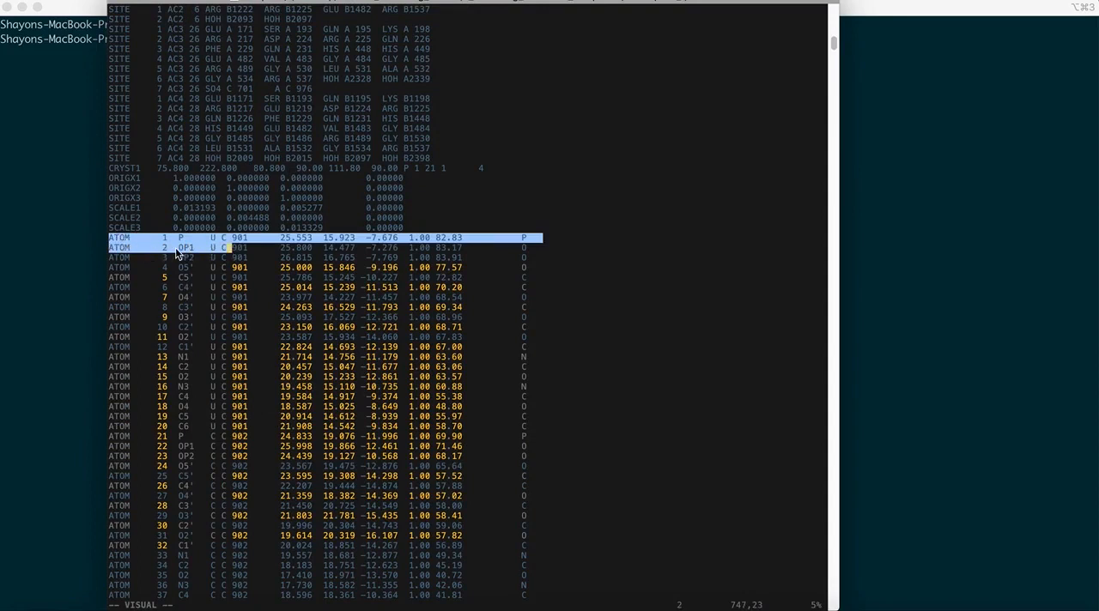
pyautogui.moveTo(169, 302)
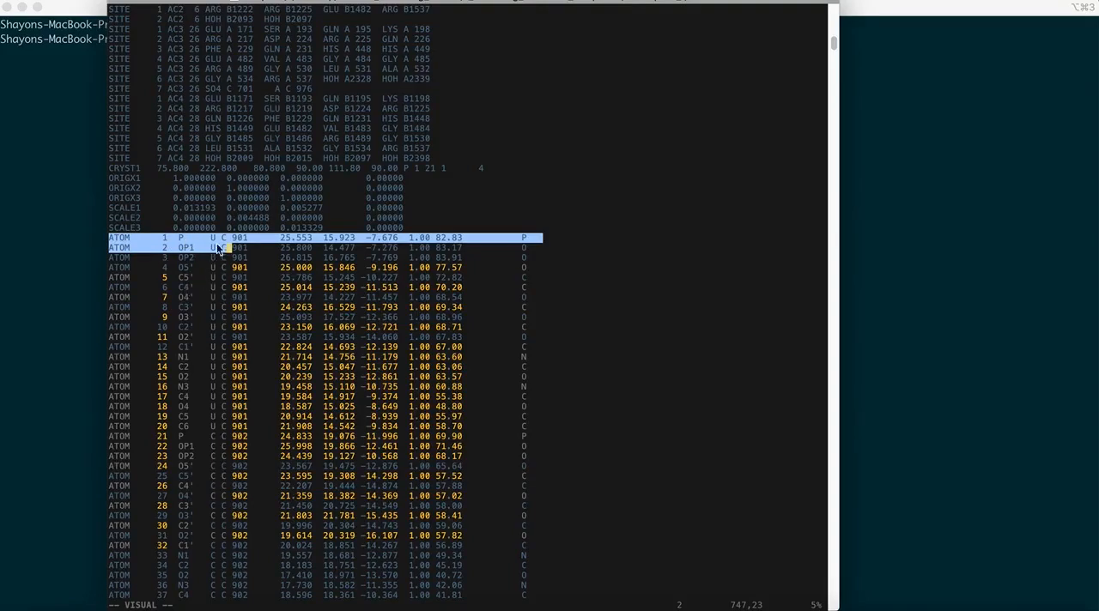
pyautogui.moveTo(215, 309)
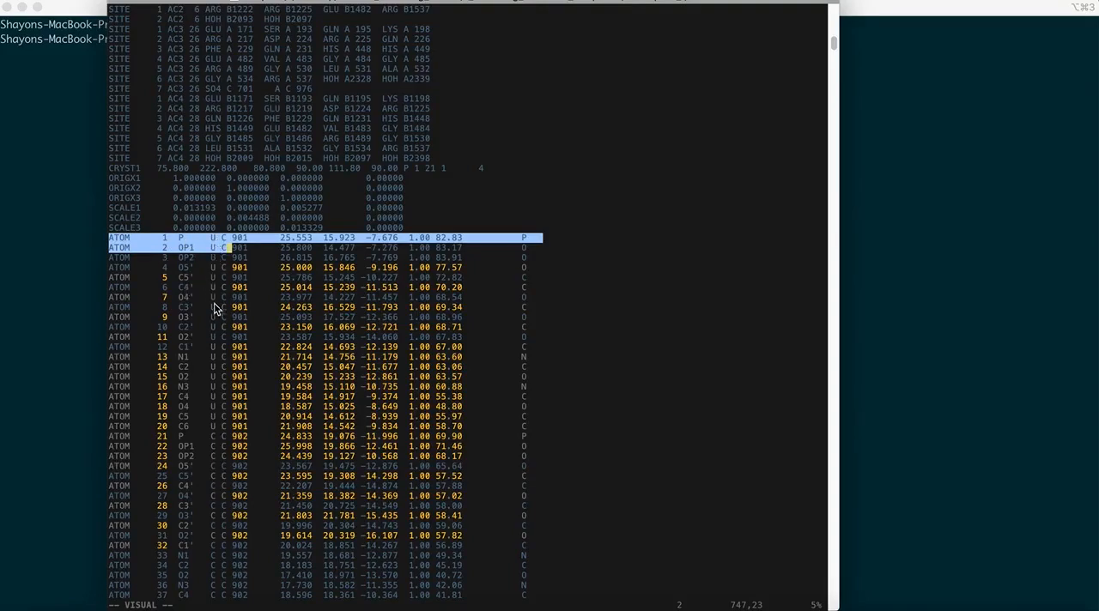
pyautogui.moveTo(216, 270)
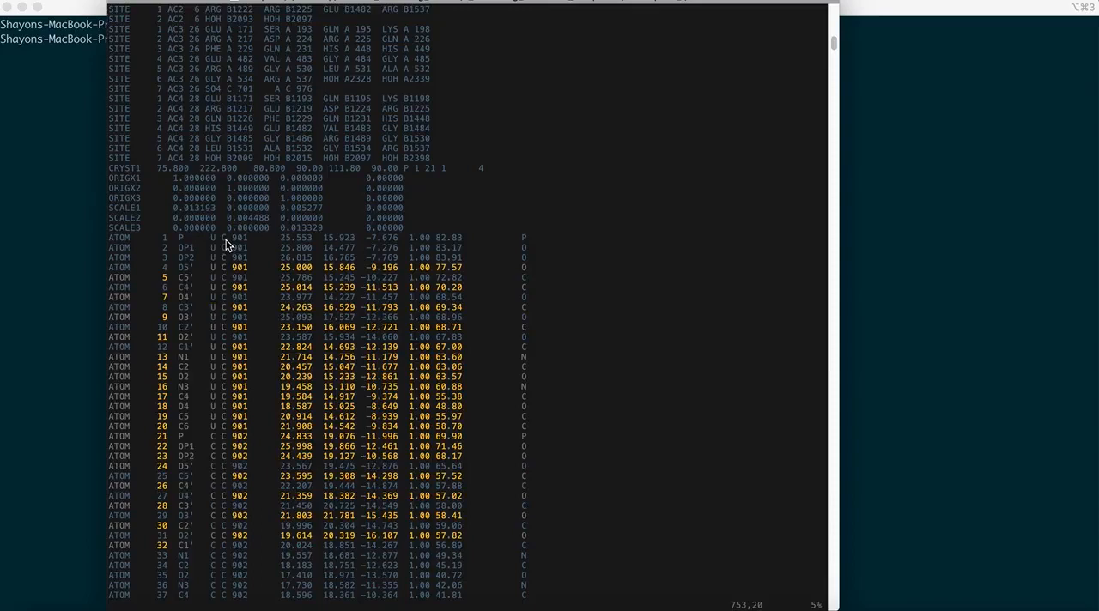
pyautogui.moveTo(243, 283)
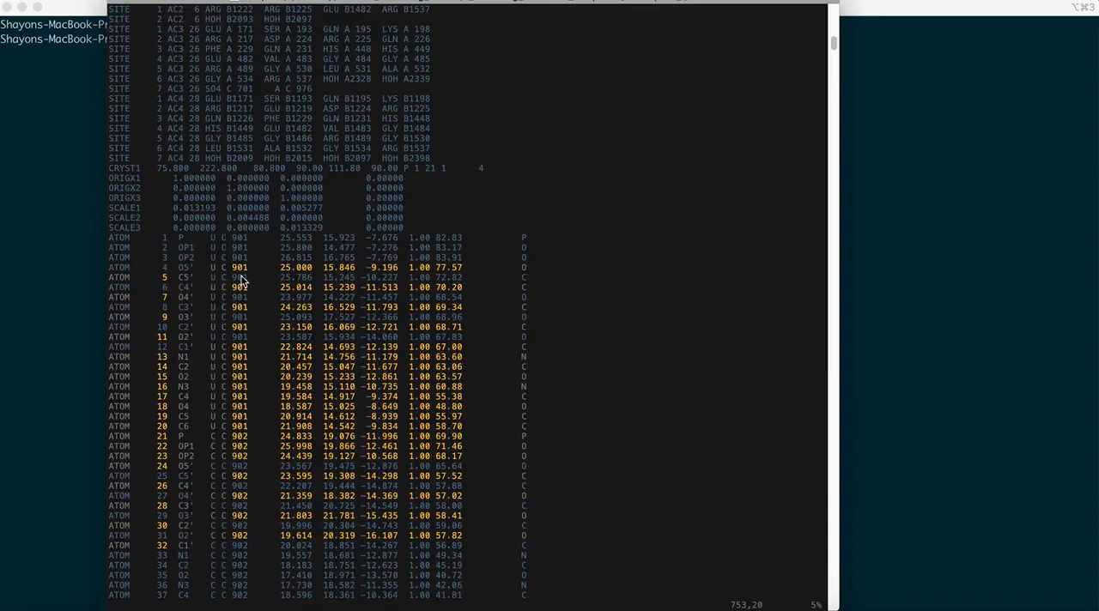
pyautogui.moveTo(239, 346)
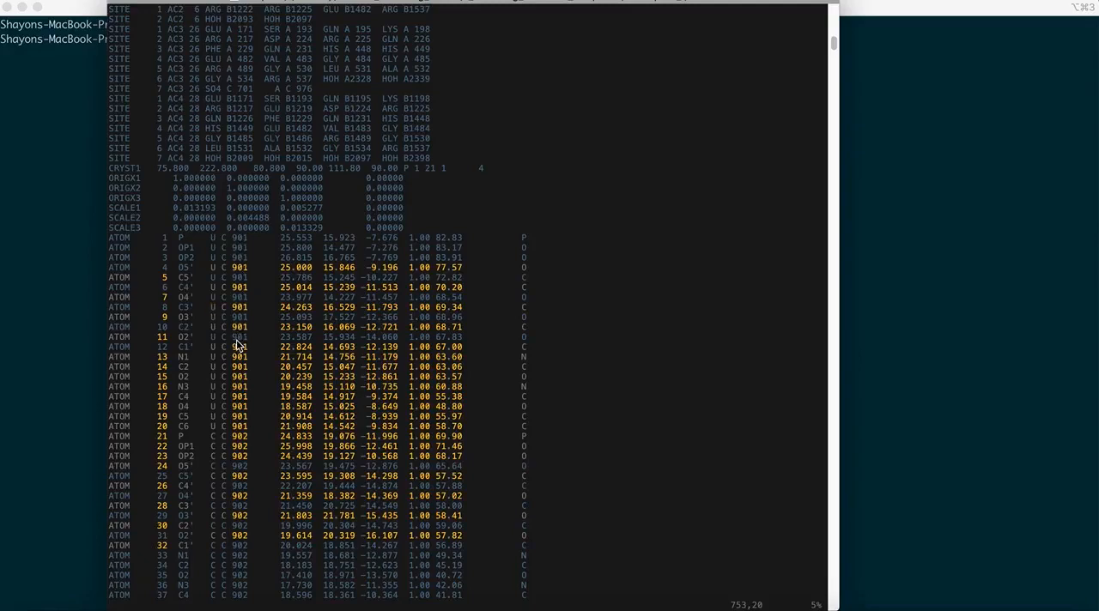
pyautogui.moveTo(303, 348)
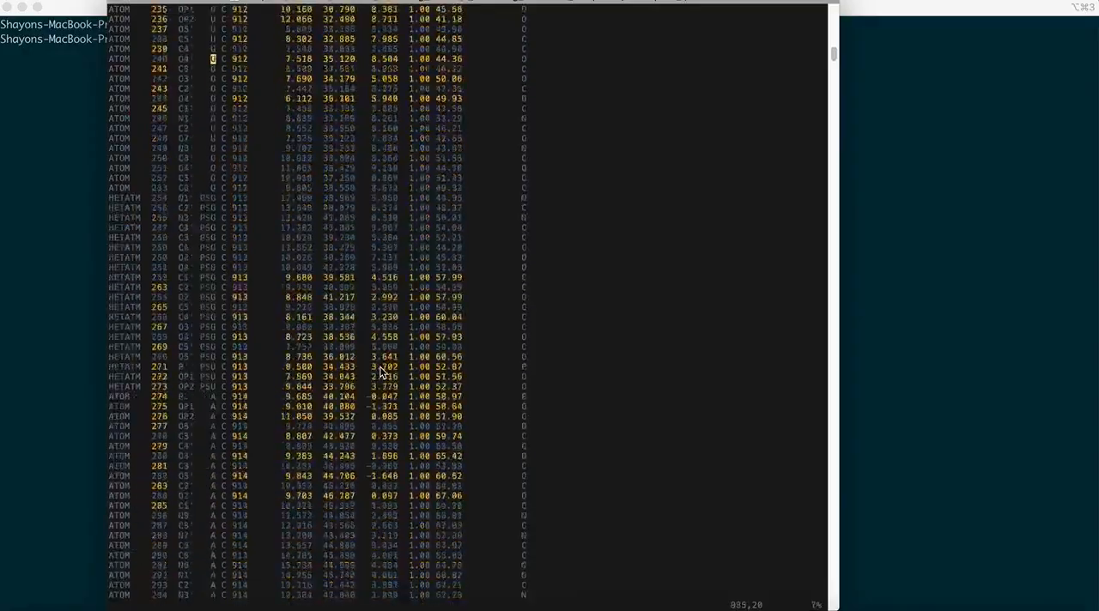
pyautogui.scroll(-3)
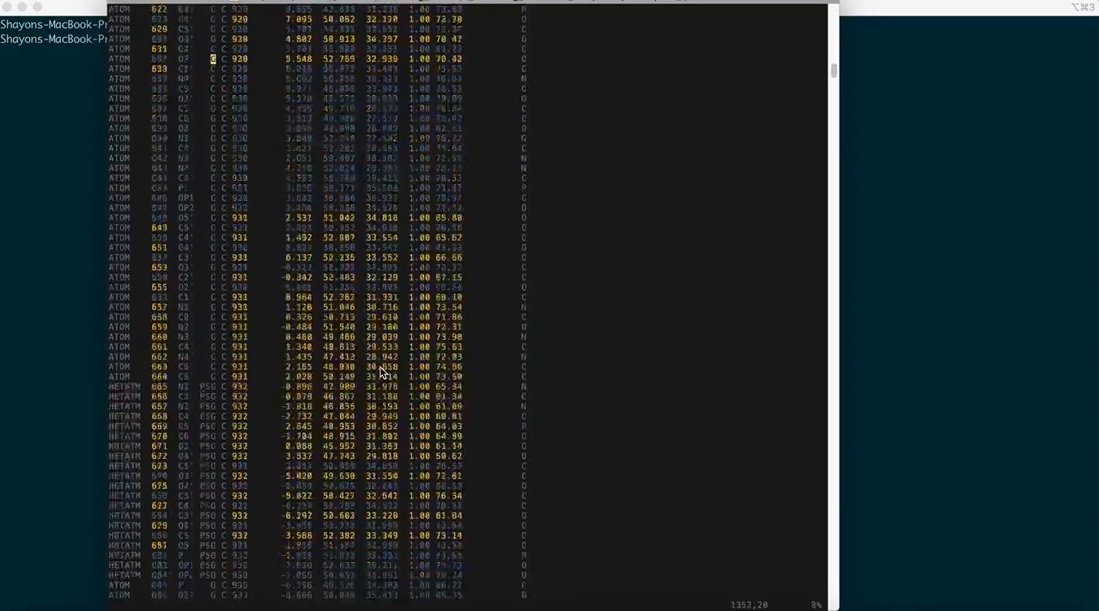